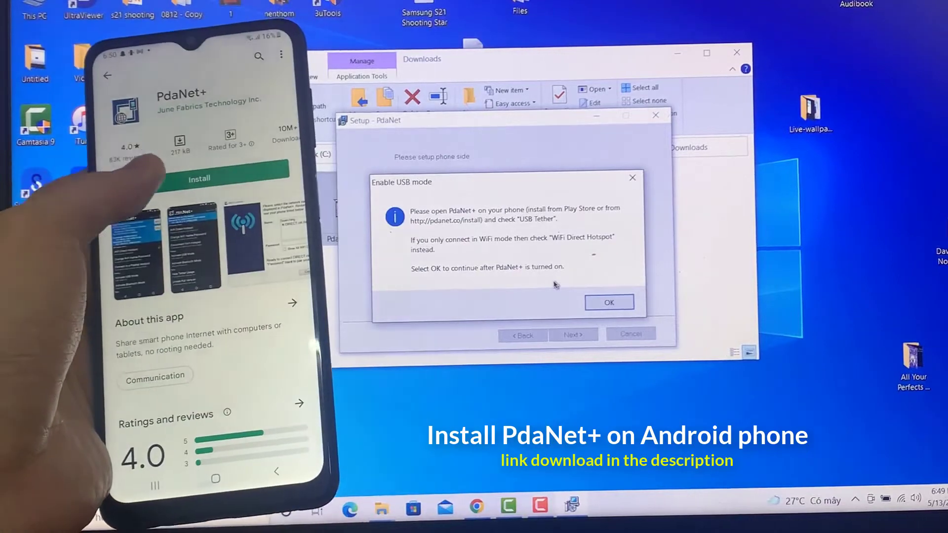
Install PdaNet+ on the phone from its Google Play Store page
{"action": "left_click", "coordinate": [199, 178]}
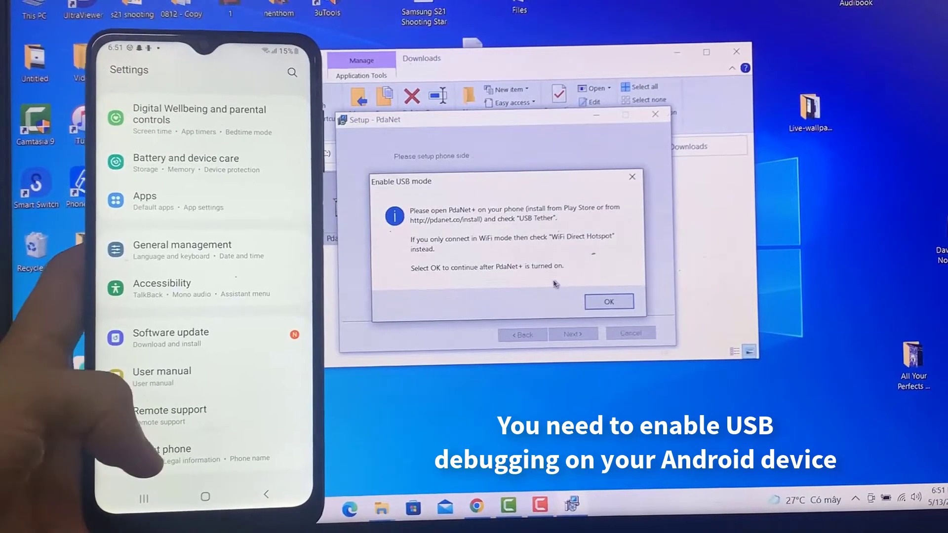
Unlock developer options via About phone > Software information > Build number
{"action": "left_click", "coordinate": [176, 453]}
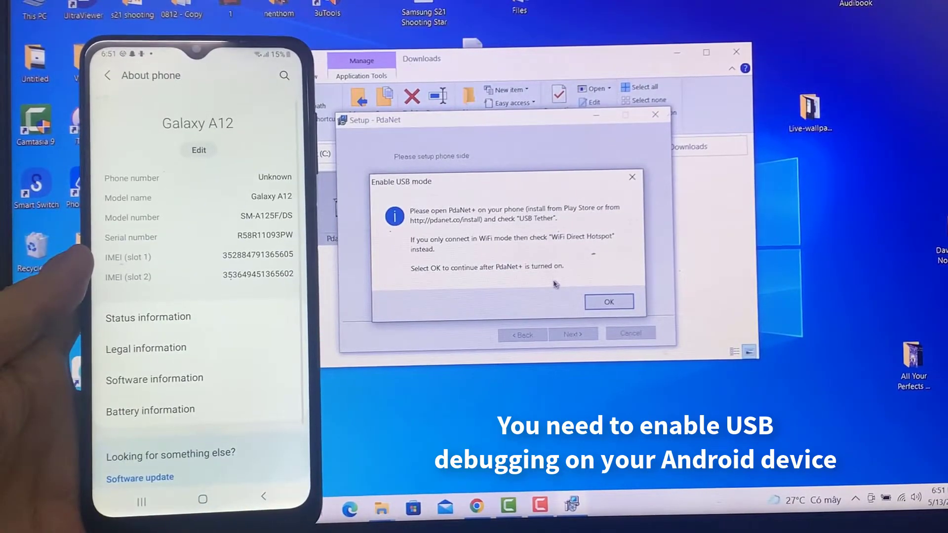
{"action": "left_click", "coordinate": [154, 378]}
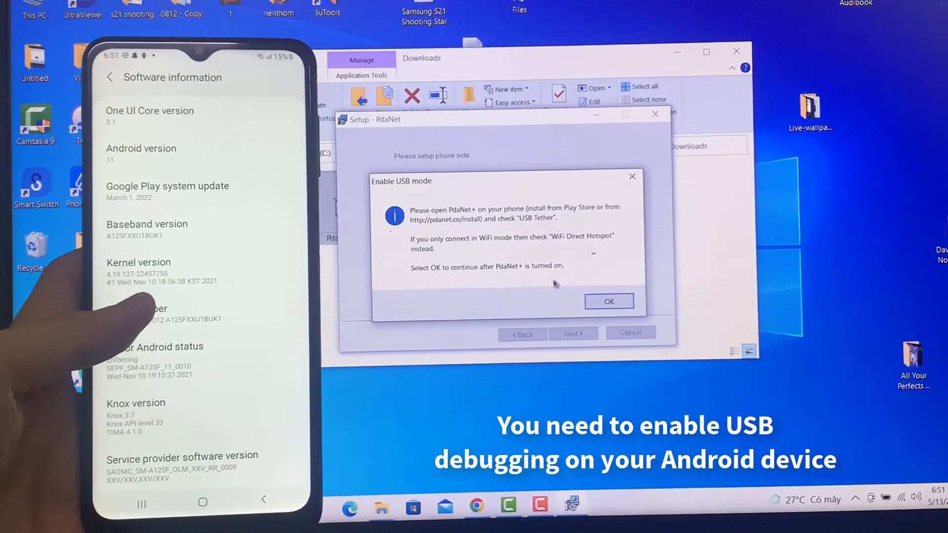
{"action": "left_click", "coordinate": [163, 317]}
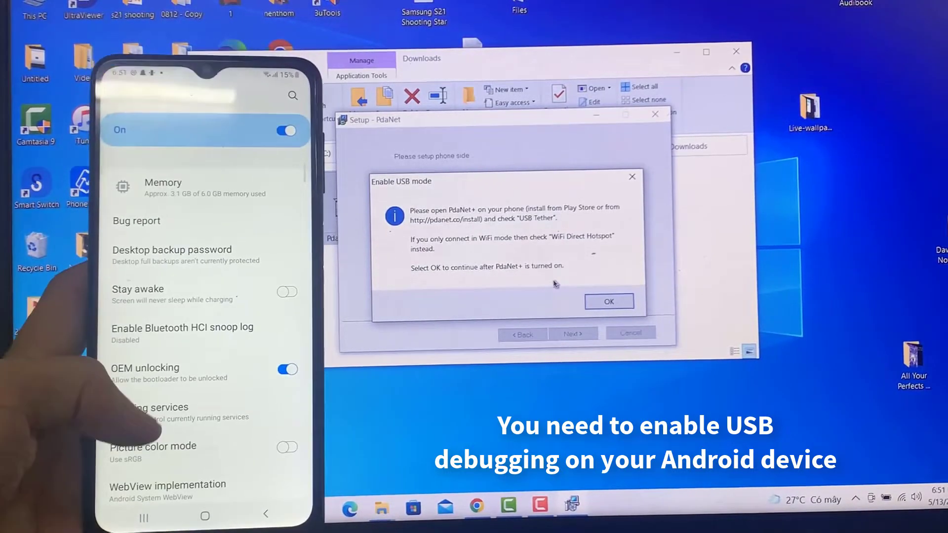
Turn on USB debugging in Developer options
{"action": "scroll", "scroll_direction": "down", "scroll_amount": 3}
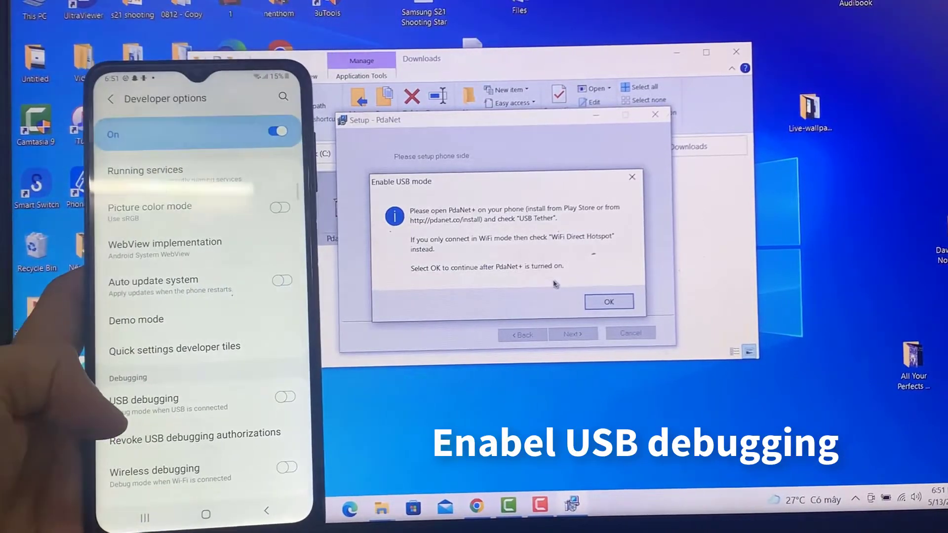
{"action": "left_click", "coordinate": [285, 398]}
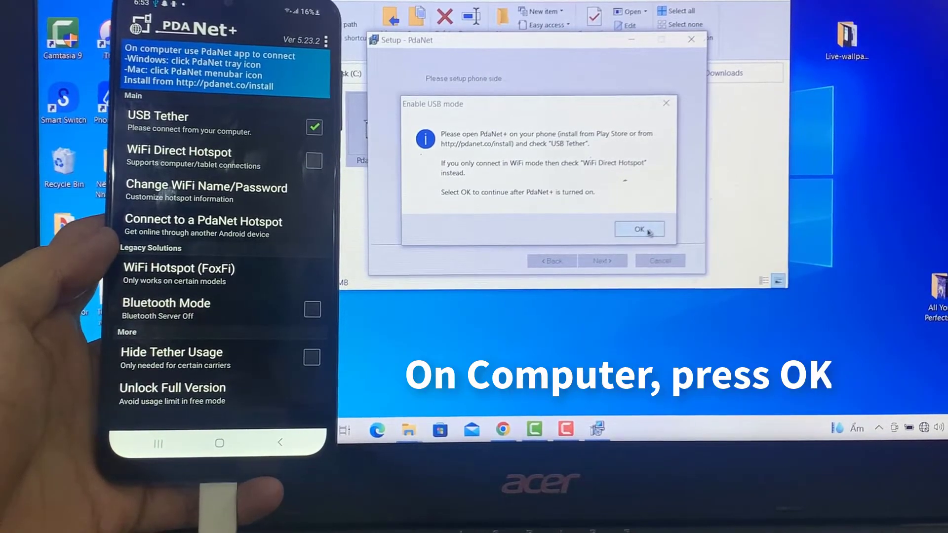
Confirm USB mode setup and approve installing the PdaNet network adapter driver
{"action": "left_click", "coordinate": [639, 229]}
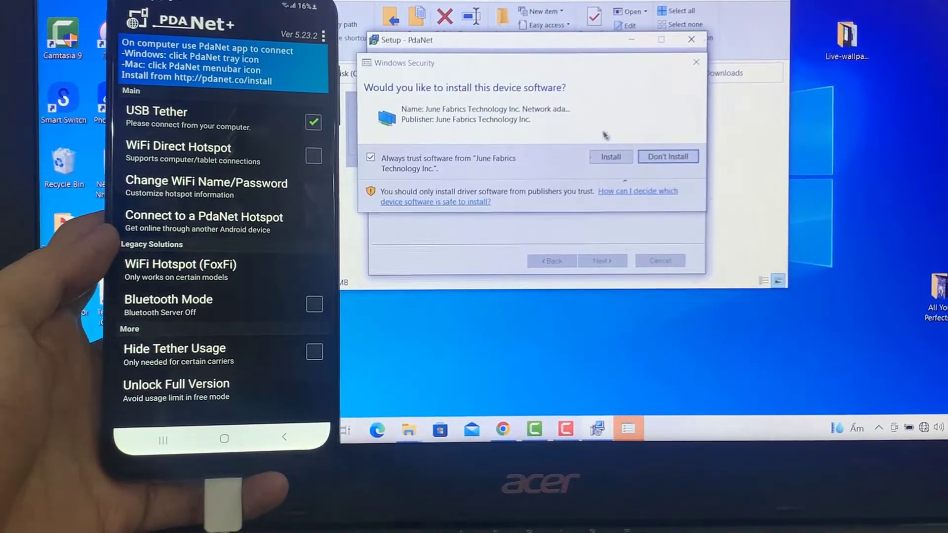
{"action": "left_click", "coordinate": [611, 157]}
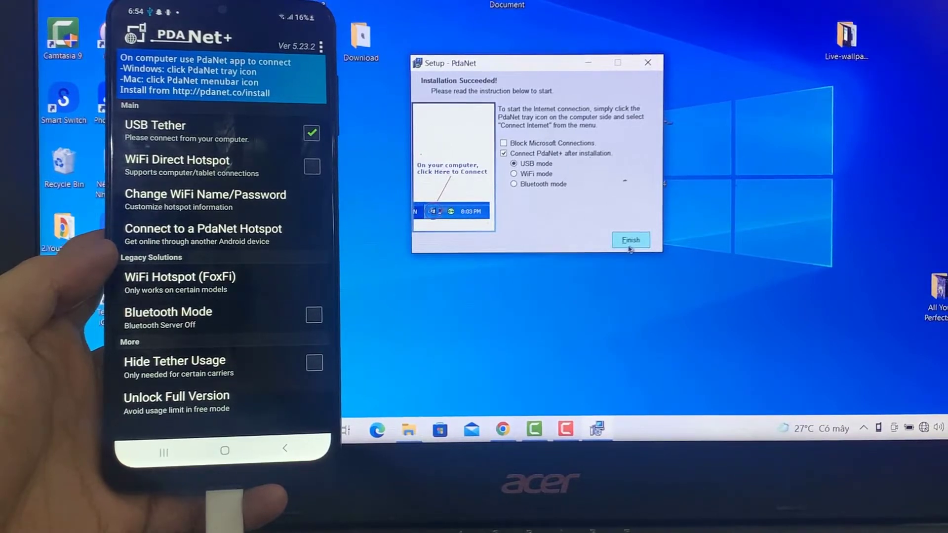
Finish the installer with USB mode and auto-connect selected
{"action": "left_click", "coordinate": [631, 240]}
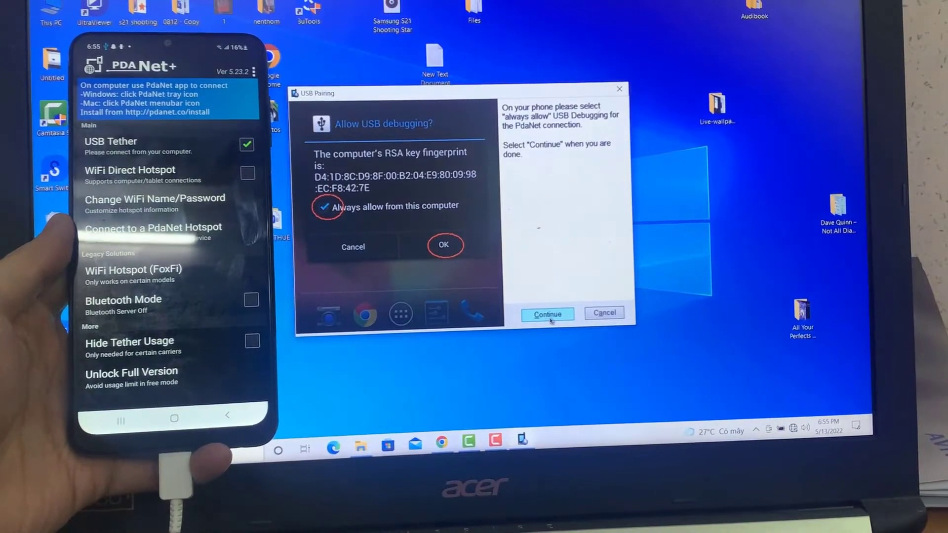
Continue USB pairing so PdaNet+ starts connecting to the phone over USB
{"action": "left_click", "coordinate": [546, 314]}
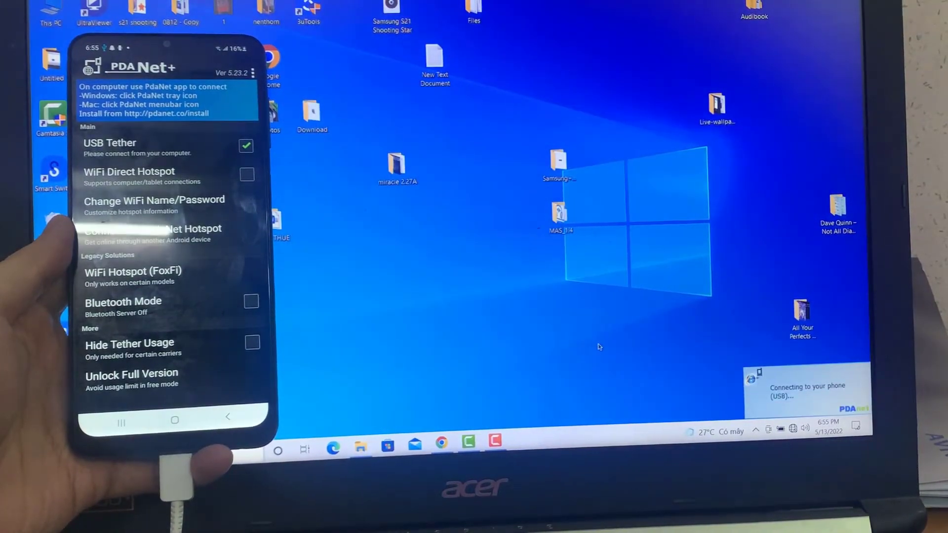